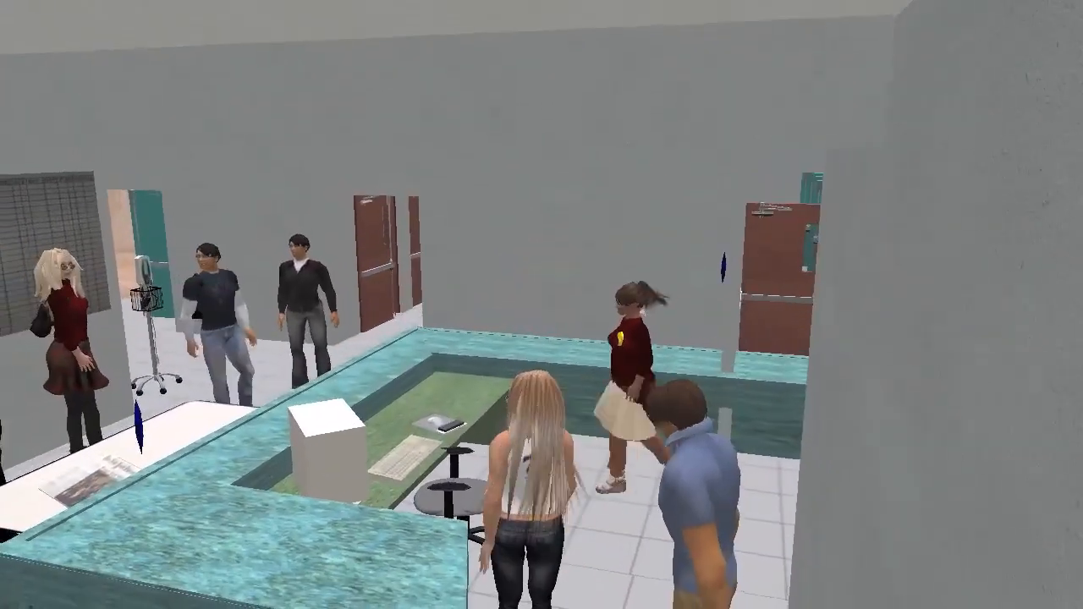
mouse_move(541, 305)
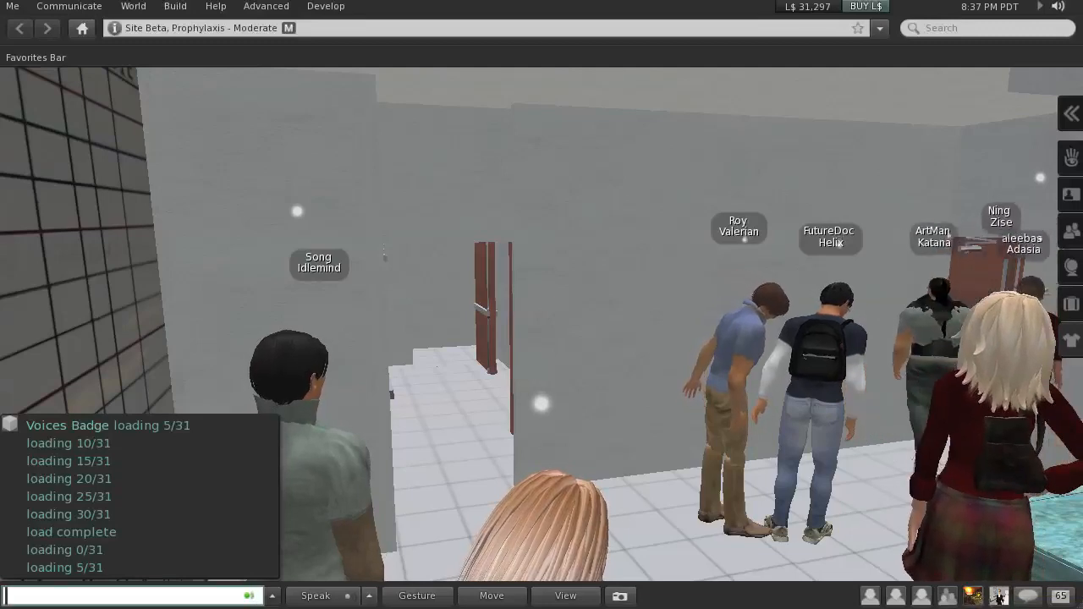
Walk to the glass display case about the man seeing himself dying in the mirror.
click(69, 6)
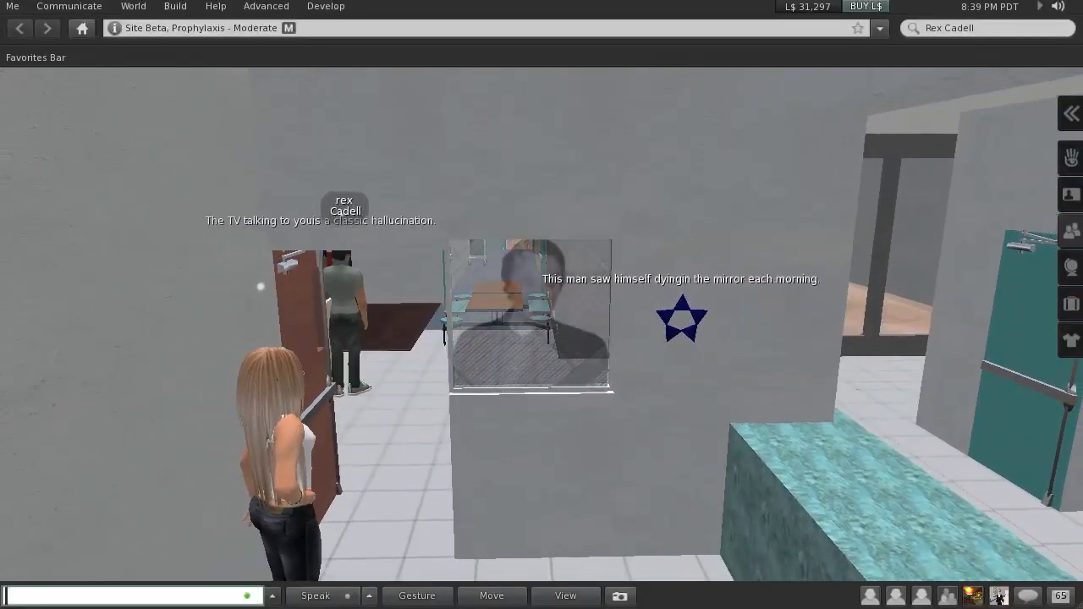
Post 'i'm hera' in chat on reaching the survey board by the exit.
text(i'm hera)
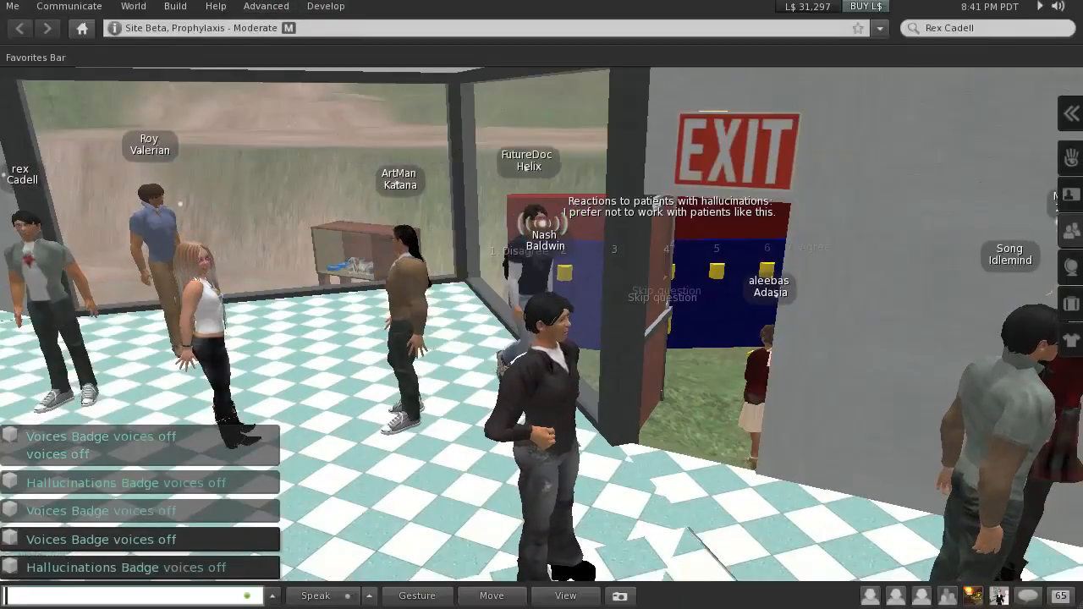
Send a chat message about the mirror, then reply calling it a great idea.
text(i am no)
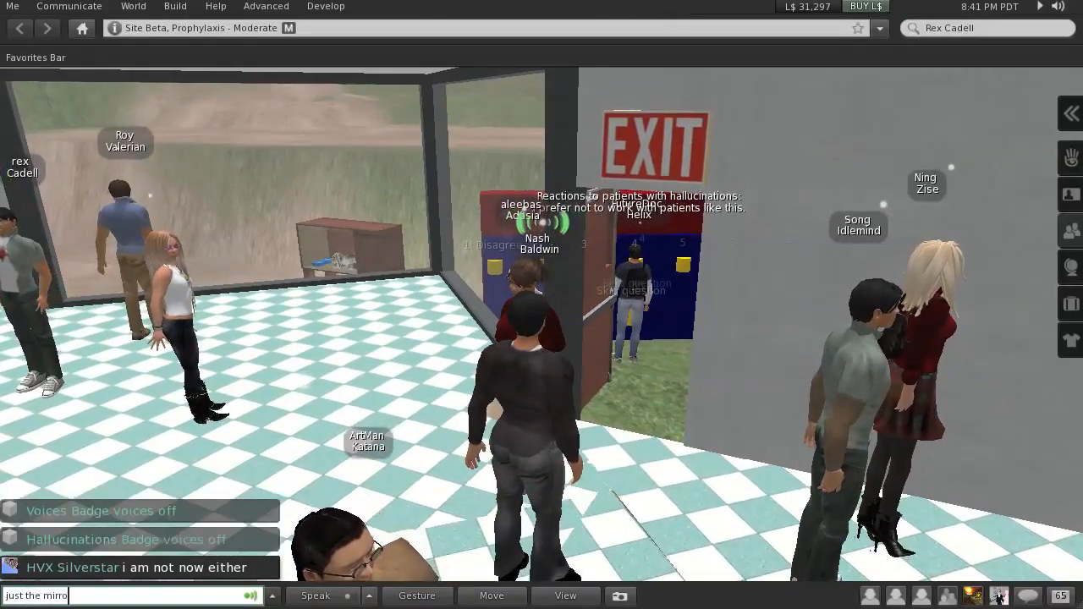
key(Return)
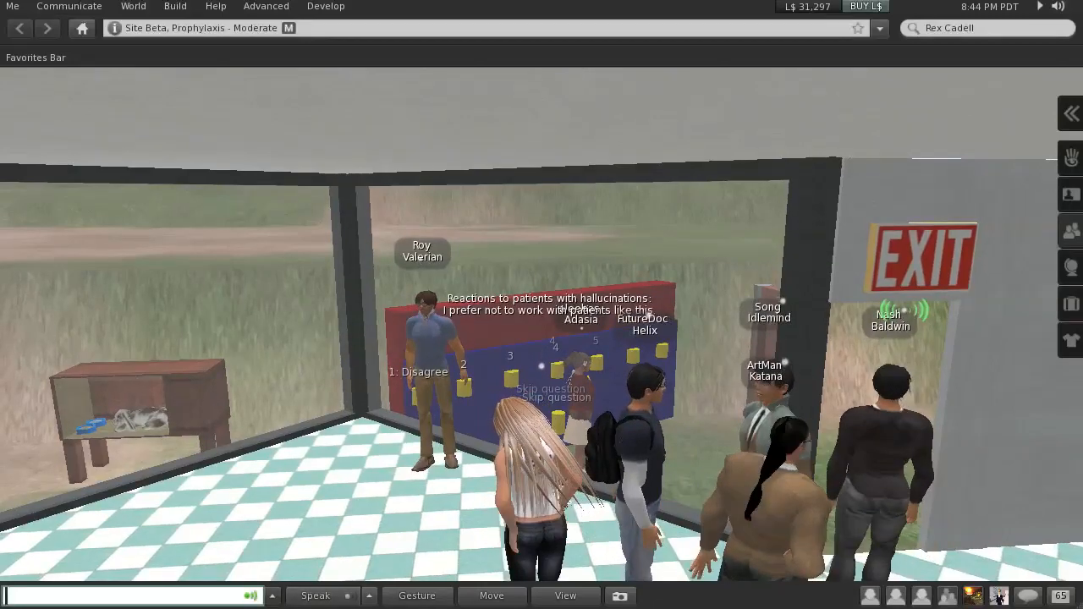
text(that's a g)
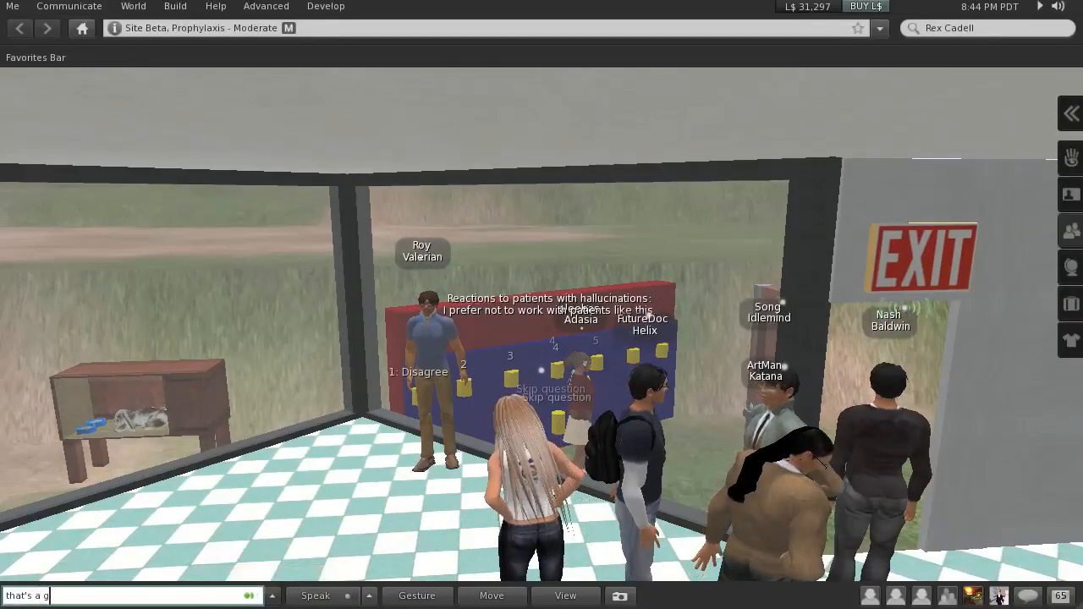
key(Return)
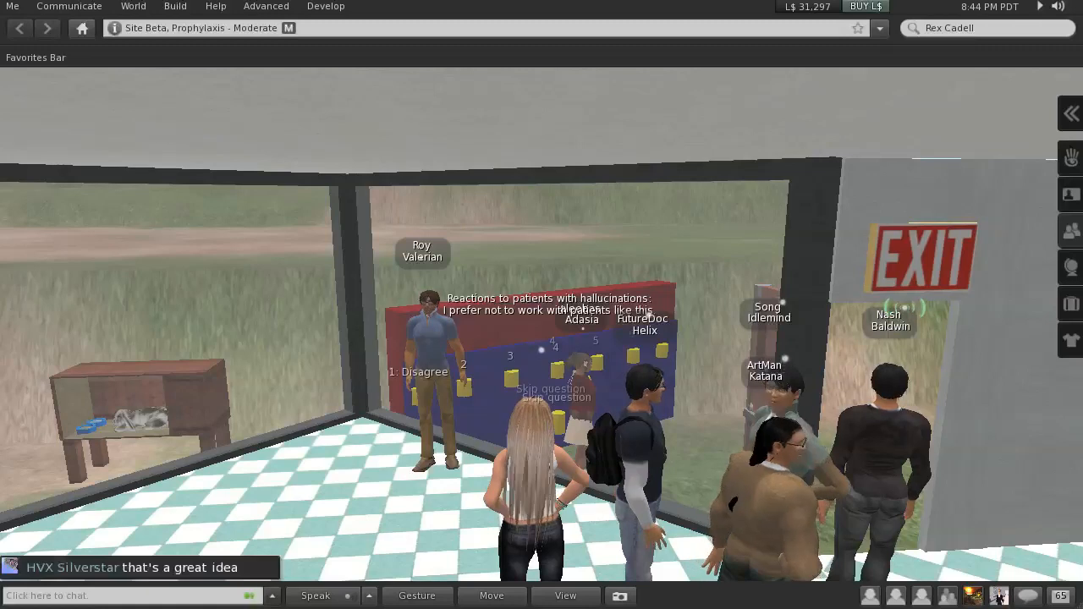
Reply 'yes, Nov 10' and 'give me her name and i'll add her'.
text(yes, Nov 10)
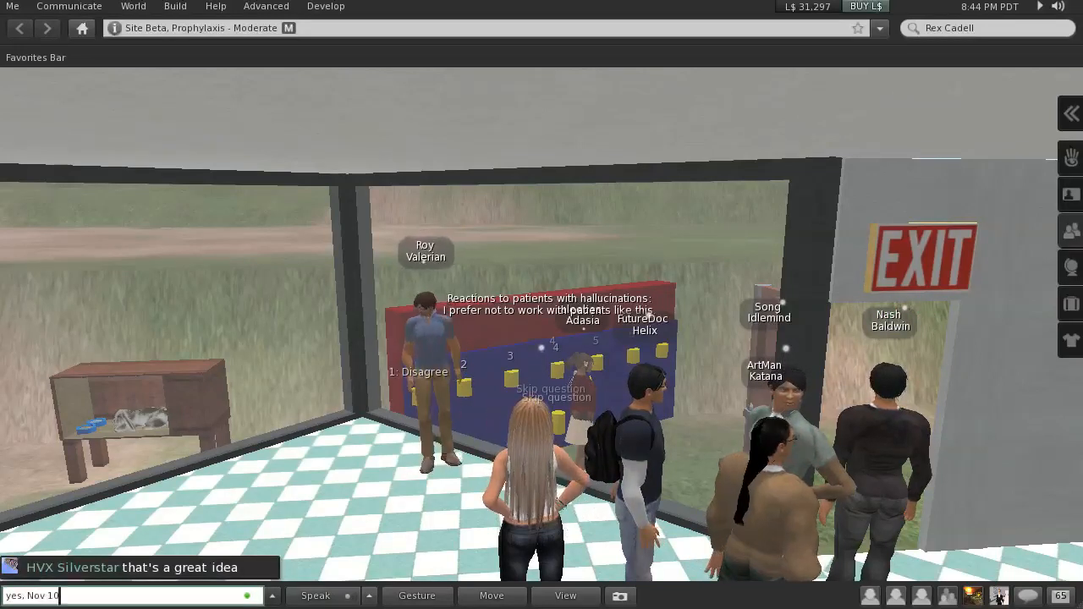
key(Return)
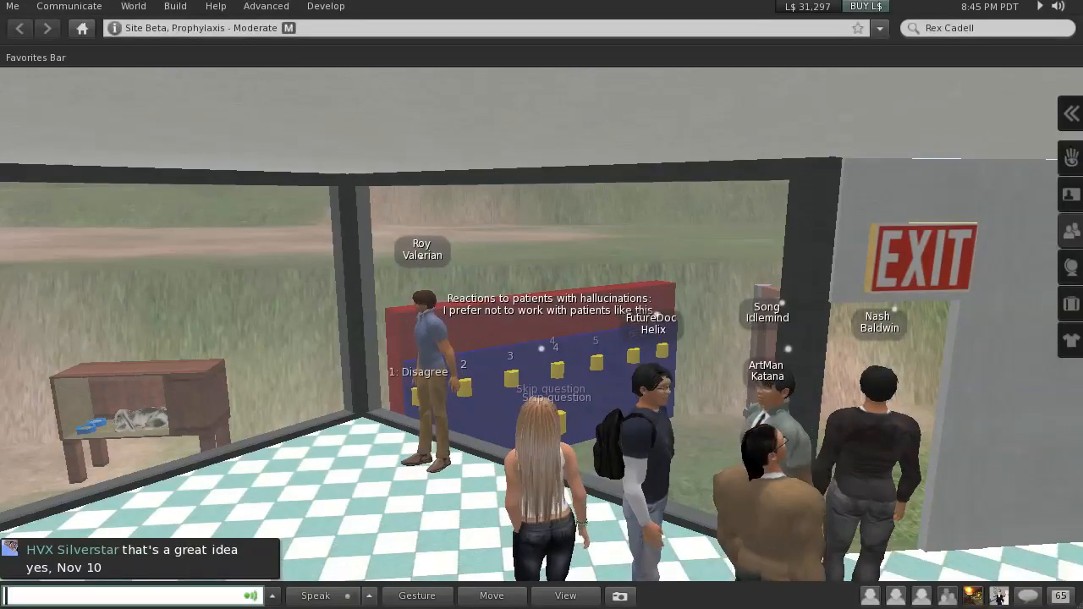
text(w)
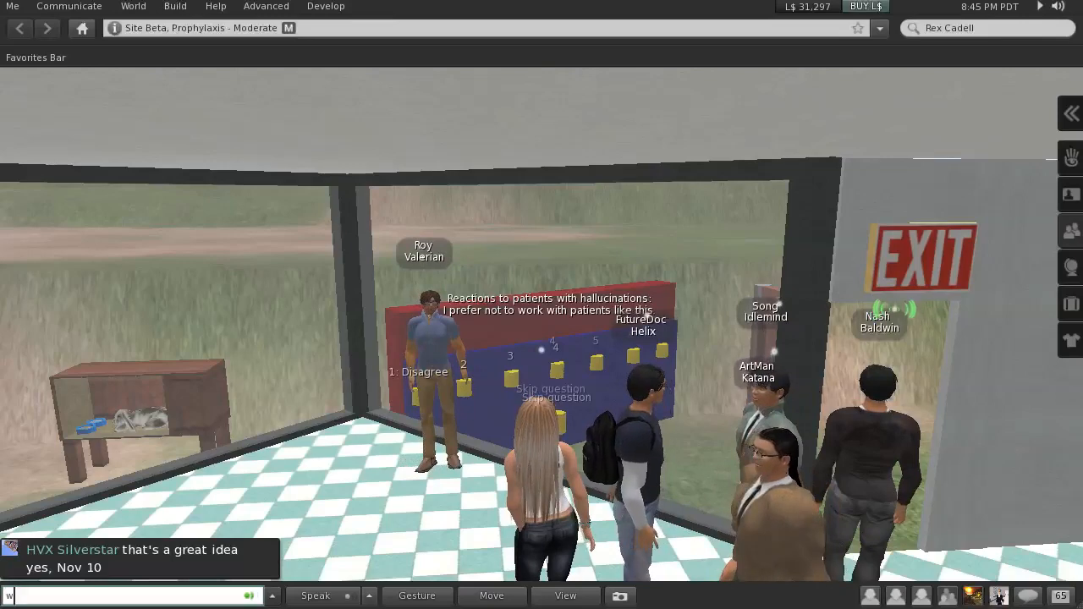
text(give me)
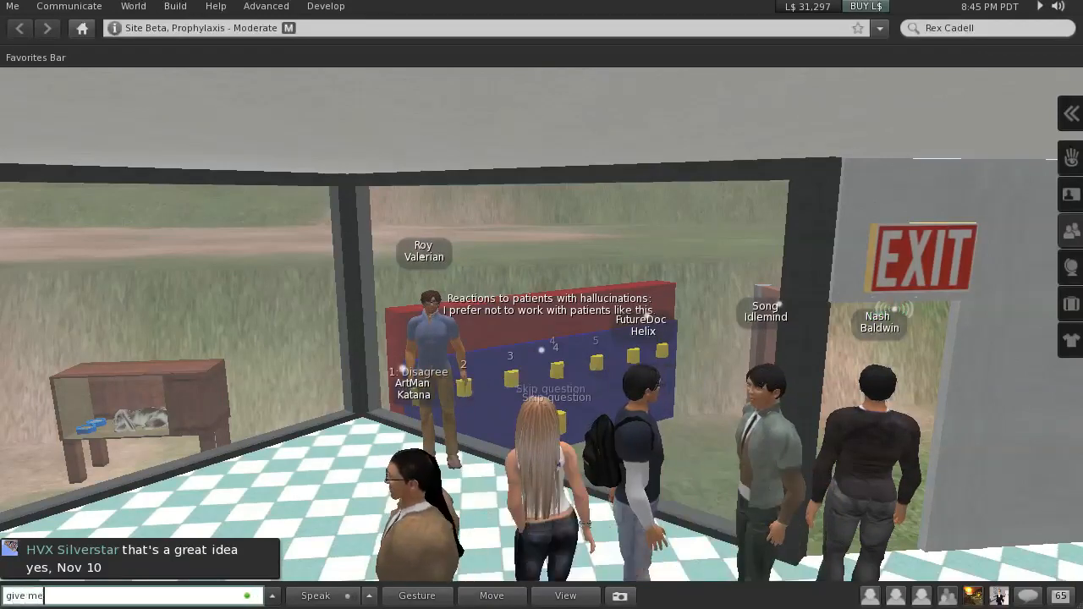
text(her name and i'll add her)
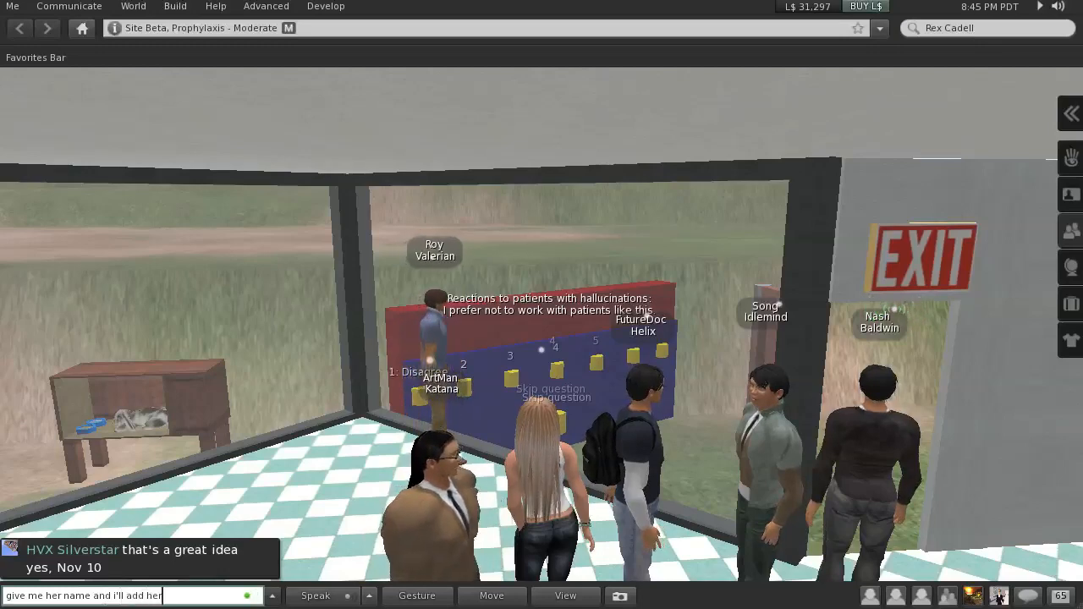
key(Return)
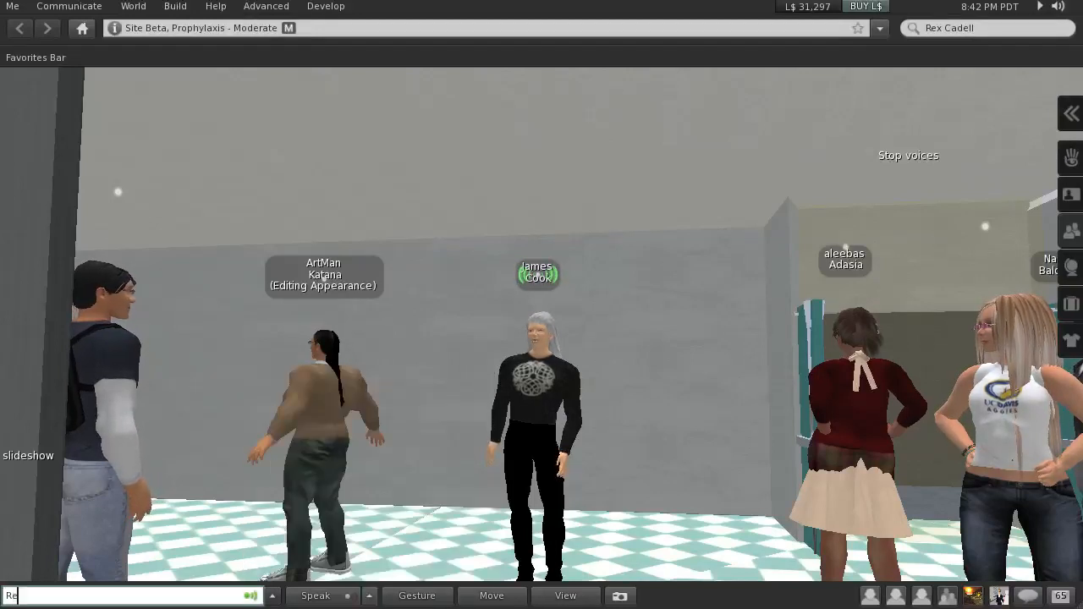
Type 'Rex, can you turn off your mic when' in the nearby chat bar.
text(Rex, can you turn off your mic)
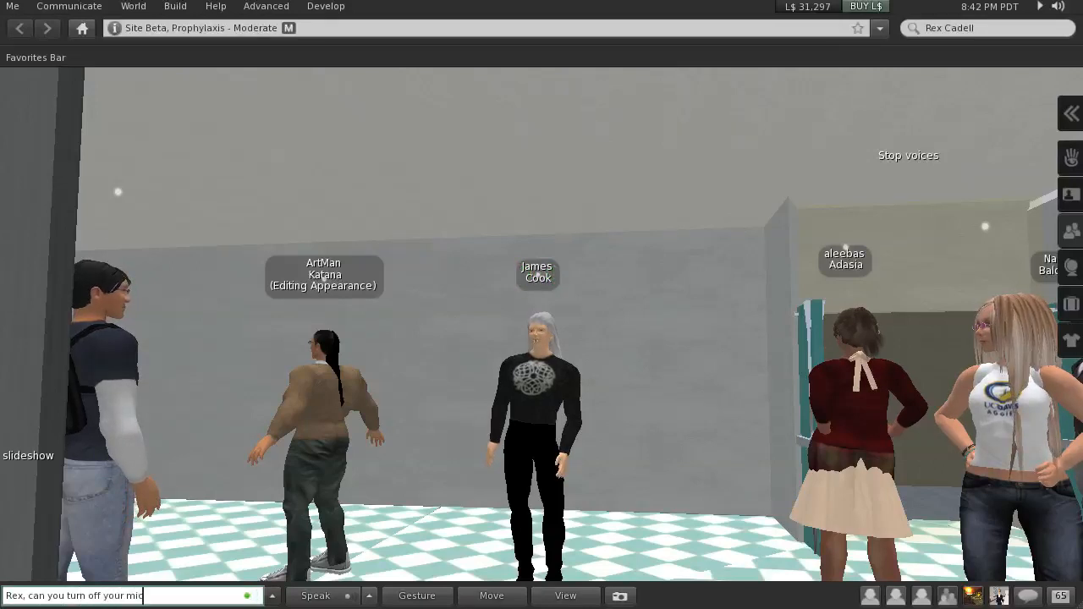
text(when)
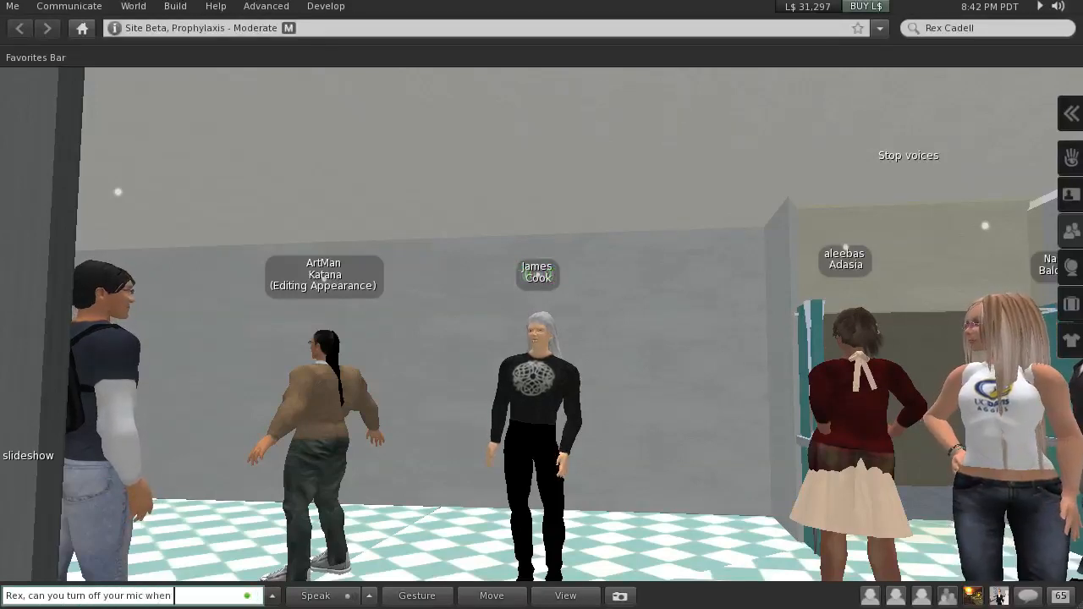